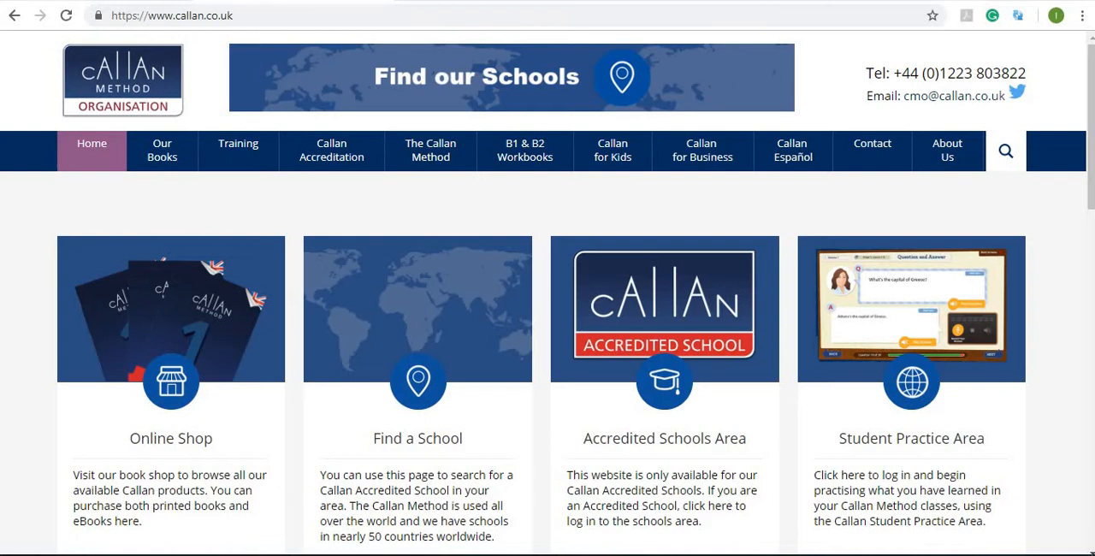
Step: Go from callan.co.uk to the Student Practice Area welcome page and enter it
{"action": "left_click", "coordinate": [171, 15]}
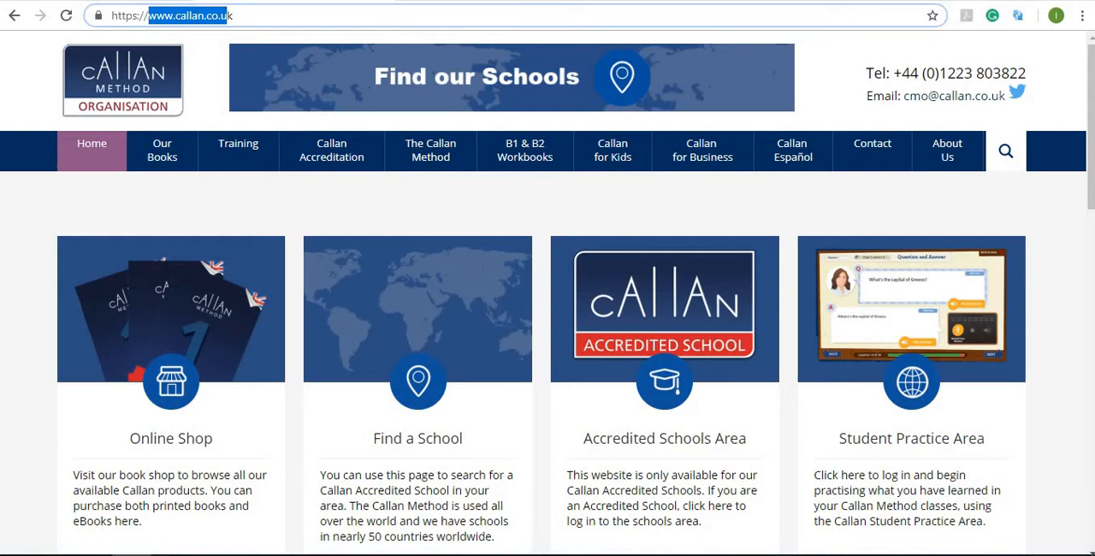
{"action": "mouse_move", "coordinate": [911, 383]}
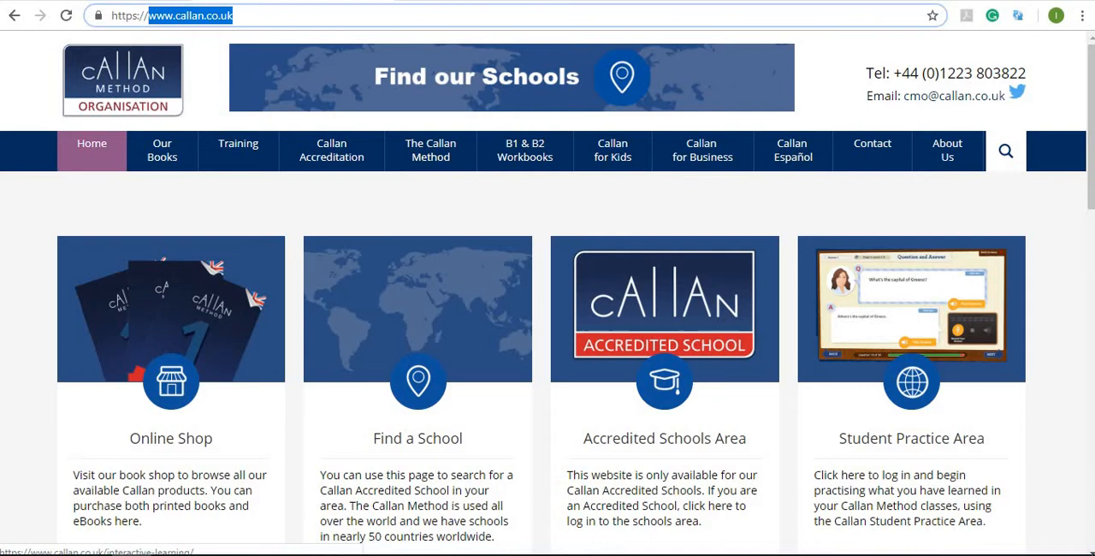
{"action": "left_click", "coordinate": [910, 382]}
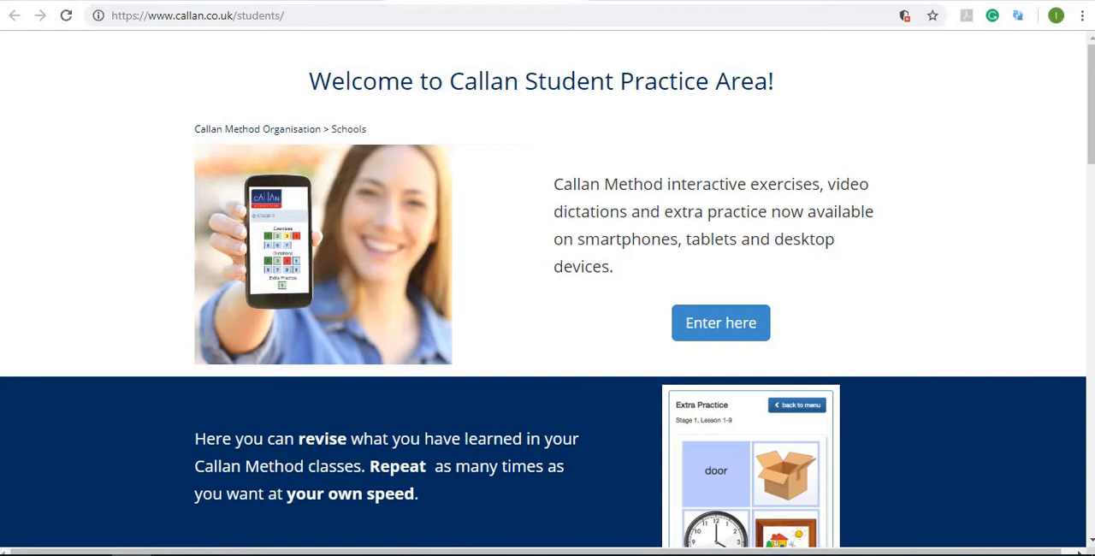
{"action": "left_click", "coordinate": [720, 323]}
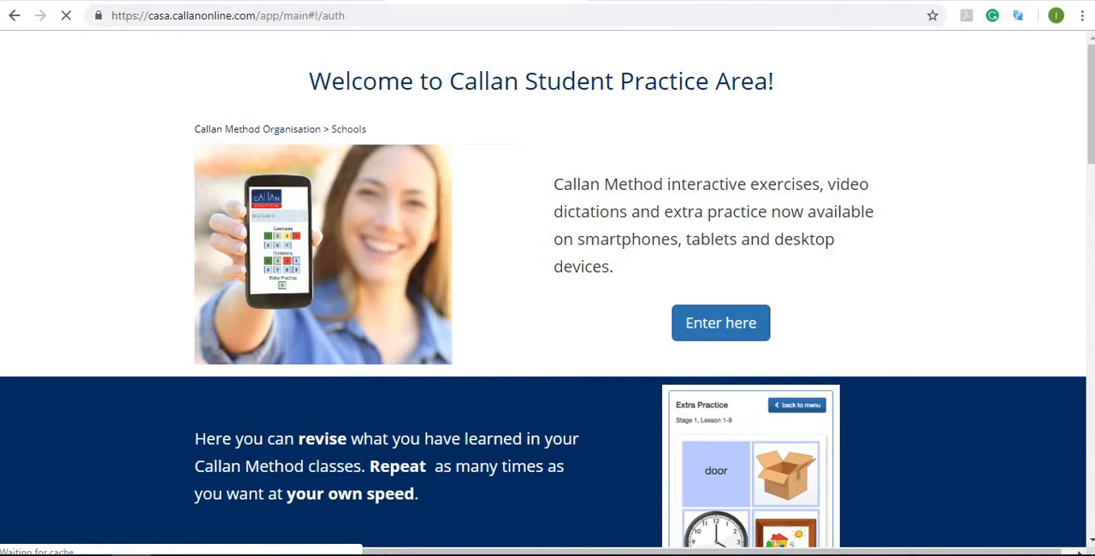
{"action": "left_click", "coordinate": [721, 322]}
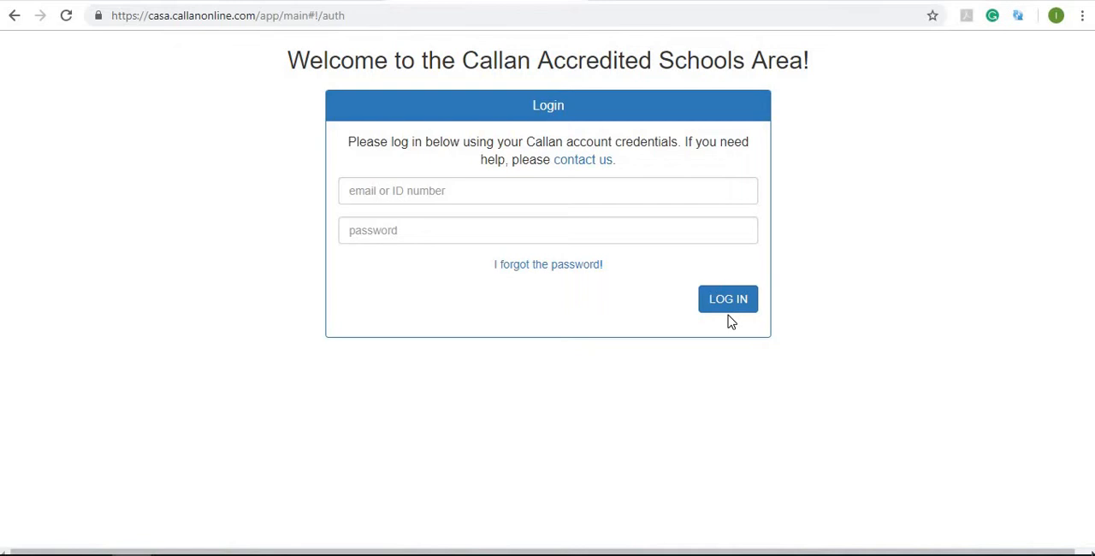
{"action": "left_click", "coordinate": [548, 263]}
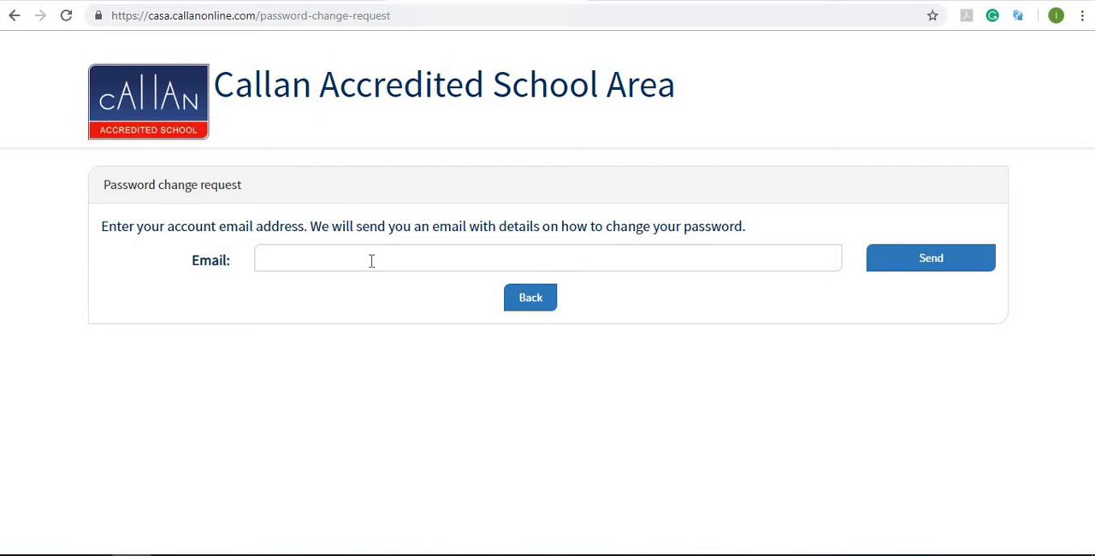
{"action": "type", "text": "youremail@gmail.com"}
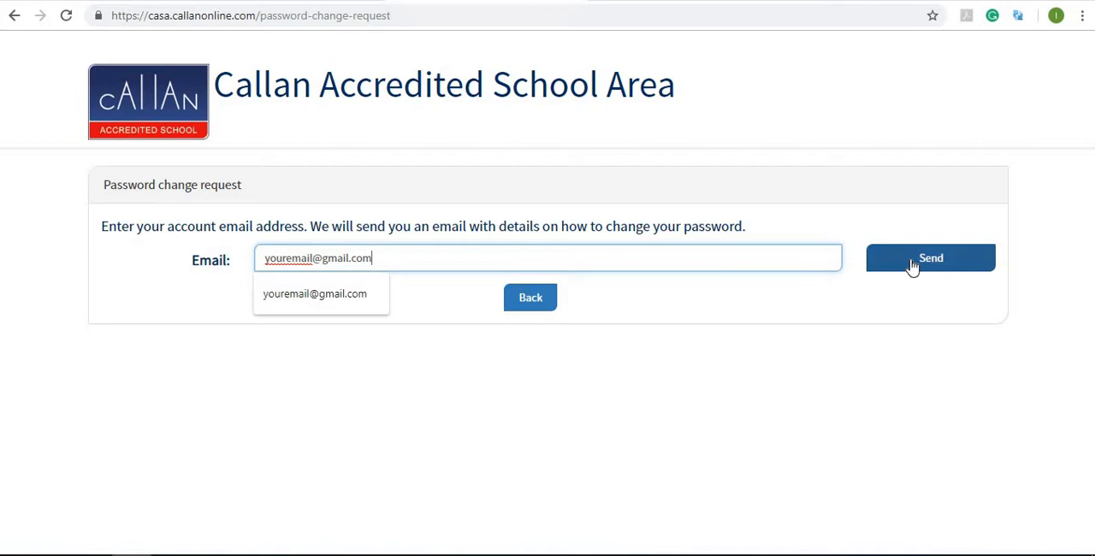
{"action": "left_click", "coordinate": [930, 258]}
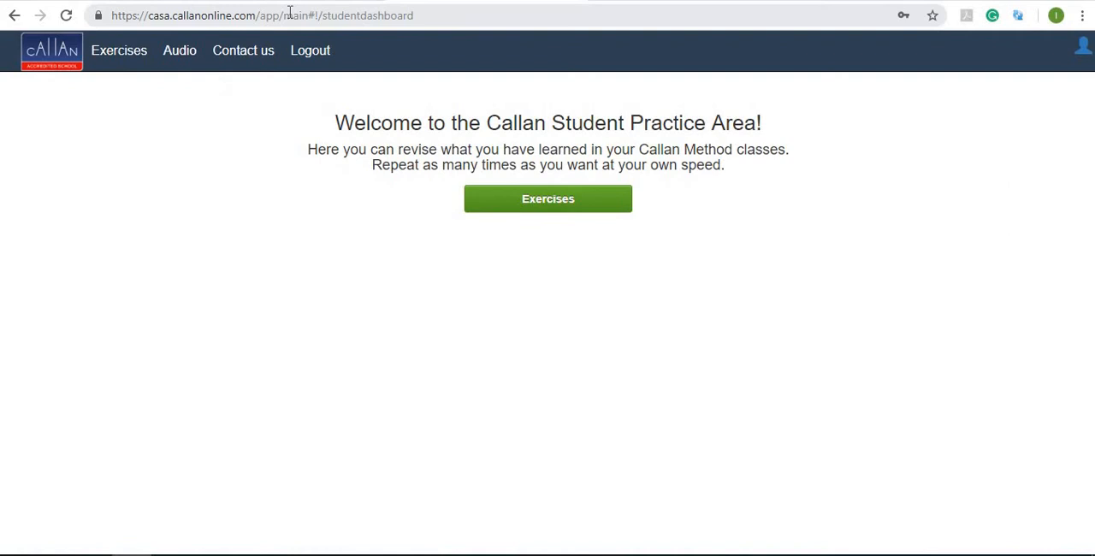
{"action": "mouse_move", "coordinate": [514, 167]}
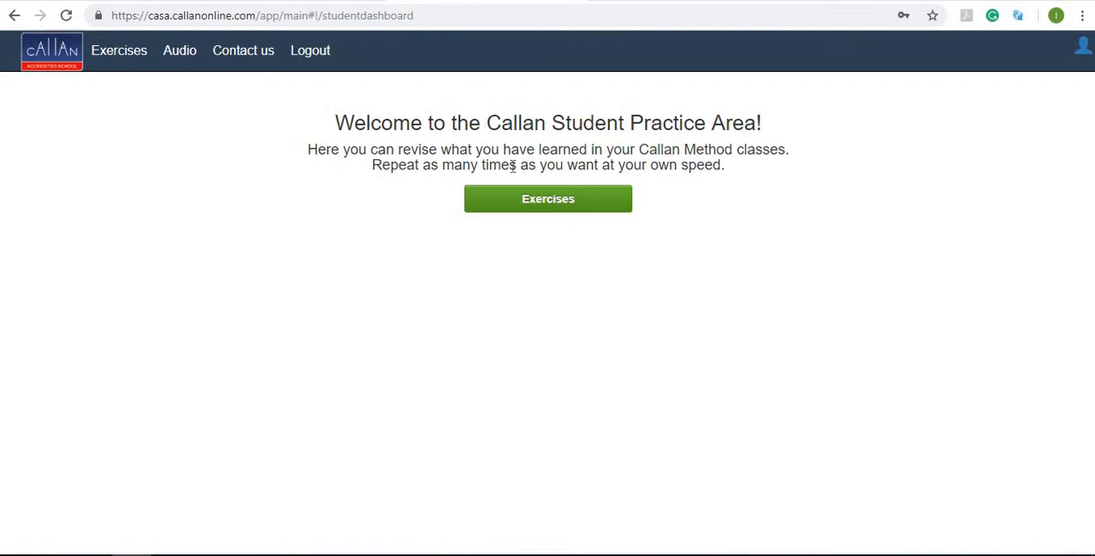
Step: Open Exercises from the dashboard and scroll through the stage lists
{"action": "left_click", "coordinate": [547, 198]}
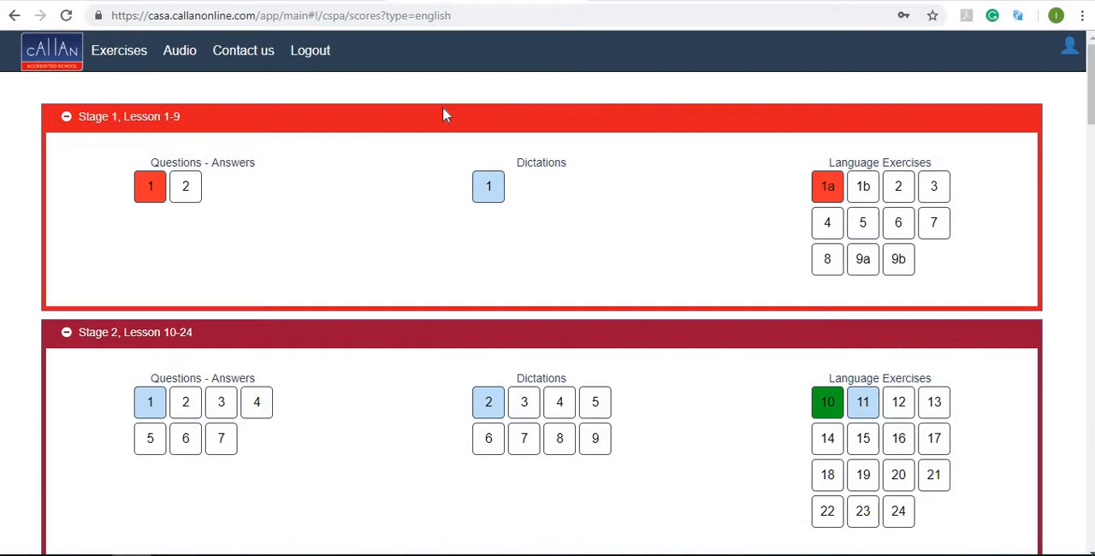
{"action": "mouse_move", "coordinate": [976, 210]}
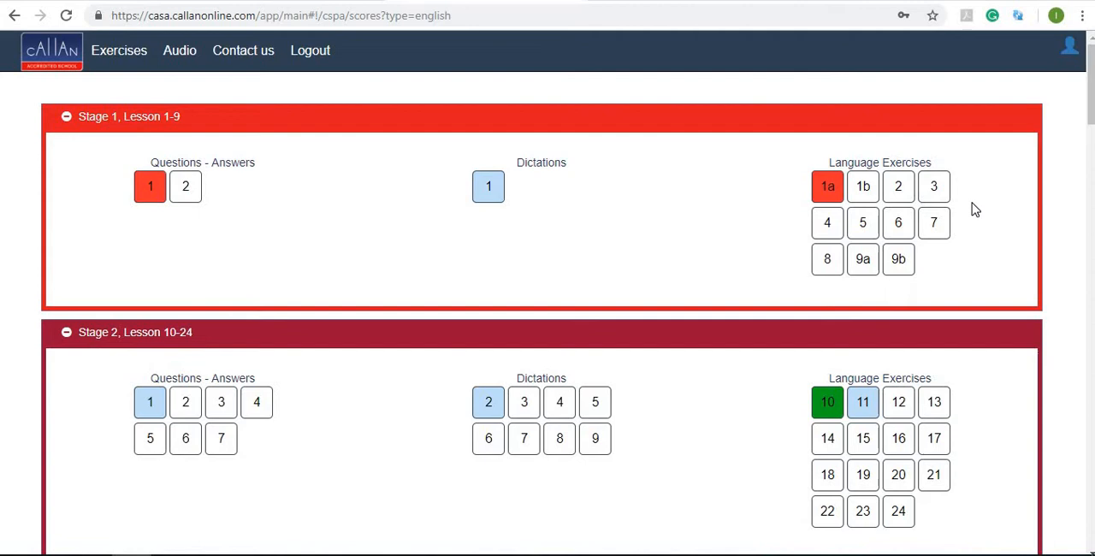
{"action": "scroll", "scroll_direction": "down", "scroll_amount": 3}
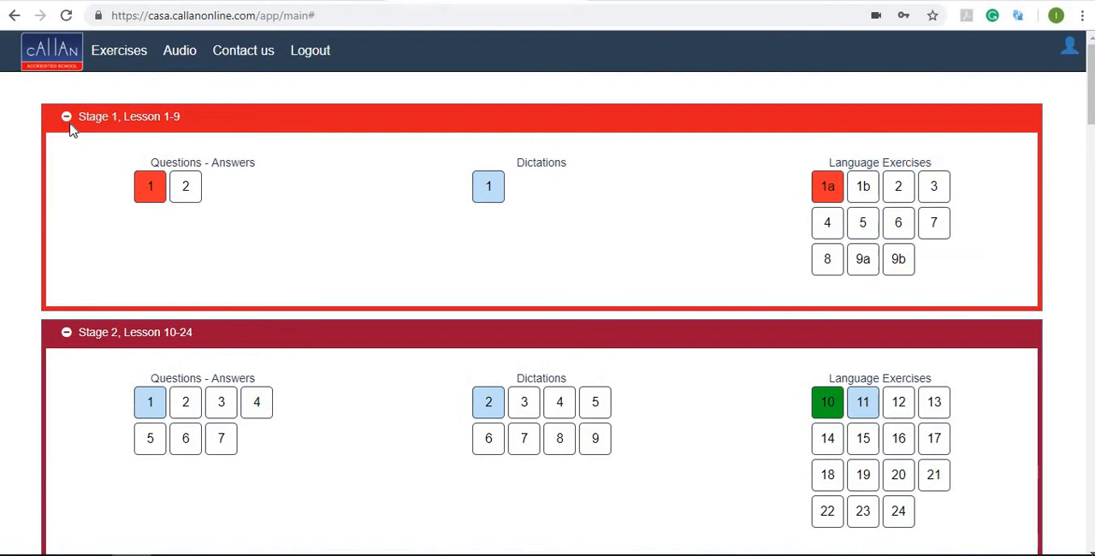
{"action": "scroll", "scroll_direction": "down", "scroll_amount": 3}
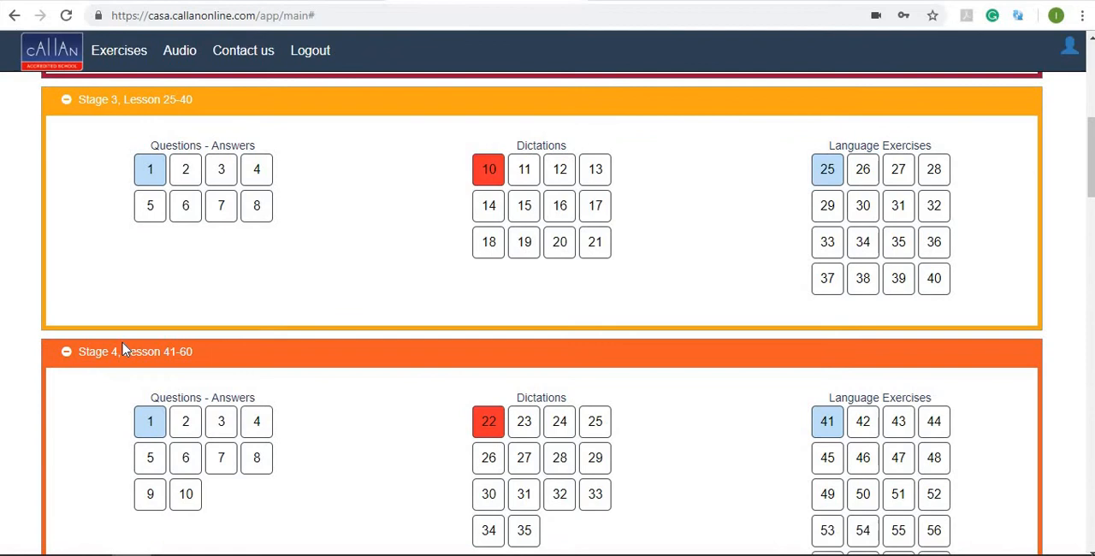
Step: Open Stage 4 Questions - Answers 1 and skip past the first question
{"action": "left_click", "coordinate": [150, 421]}
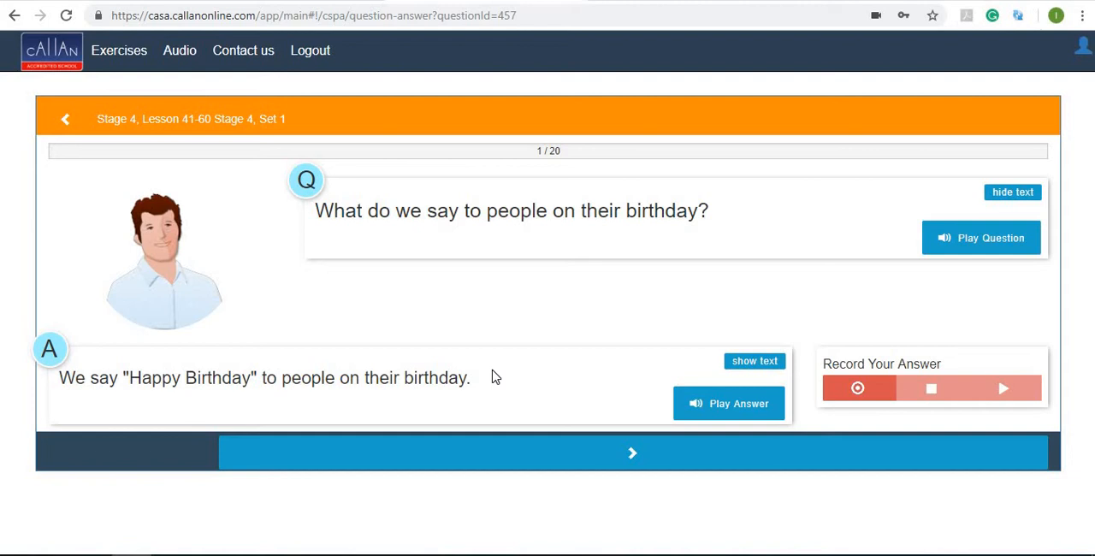
{"action": "left_click", "coordinate": [632, 452]}
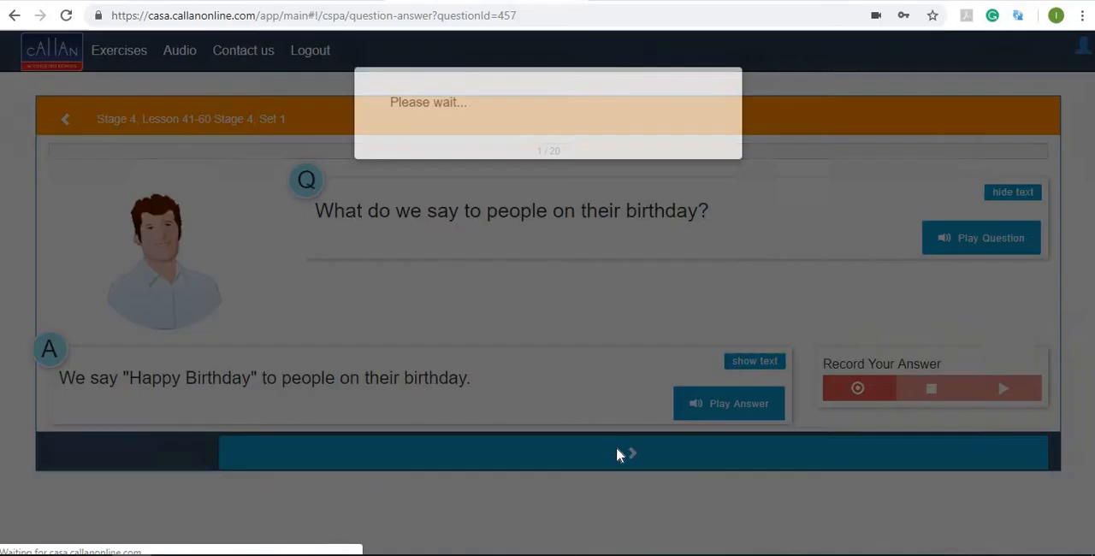
Step: Record and stop a spoken answer to Stage 4 question 2 of 20
{"action": "left_click", "coordinate": [631, 454]}
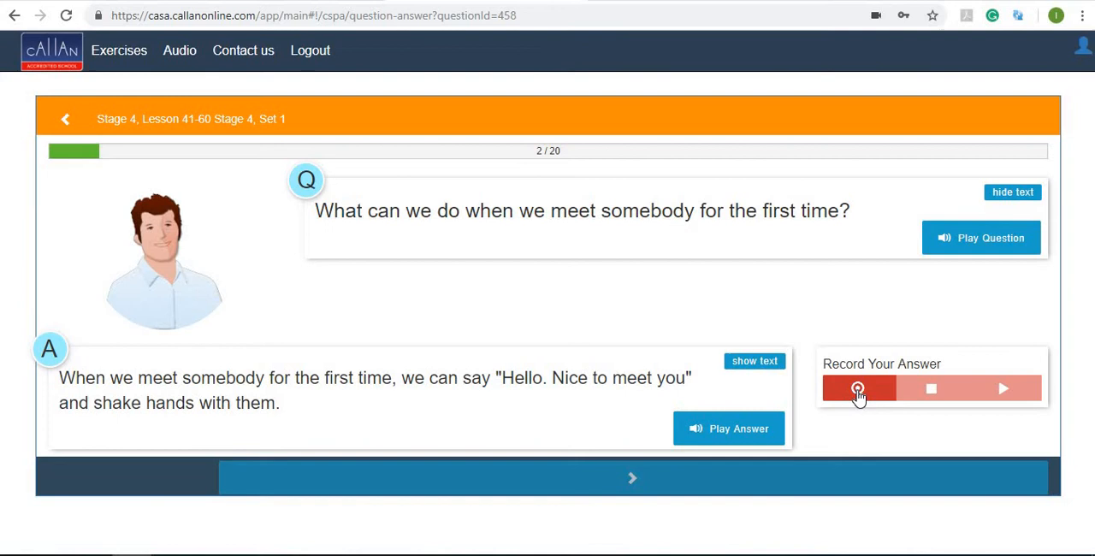
{"action": "left_click", "coordinate": [858, 388]}
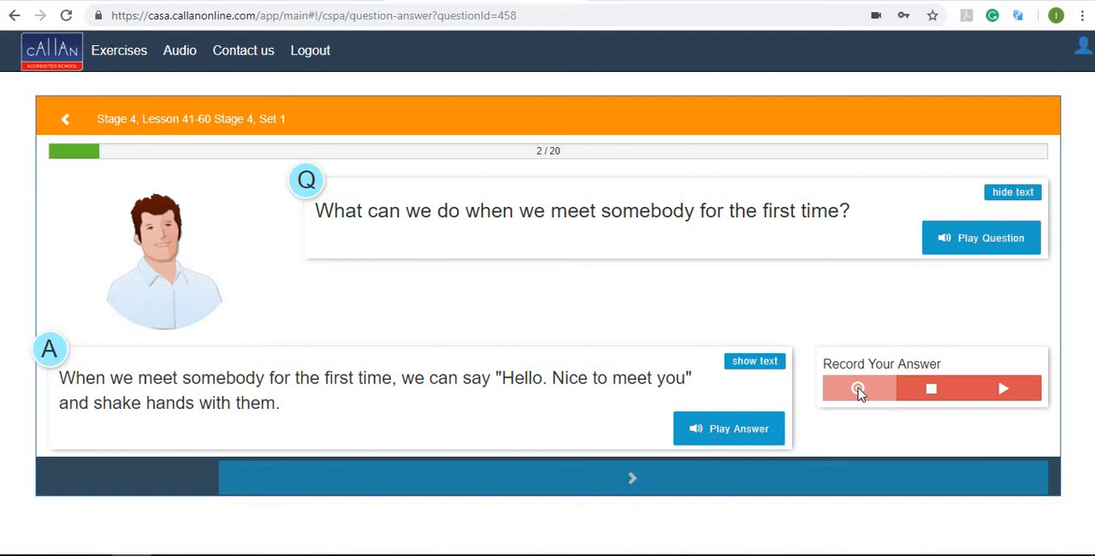
{"action": "left_click", "coordinate": [858, 388]}
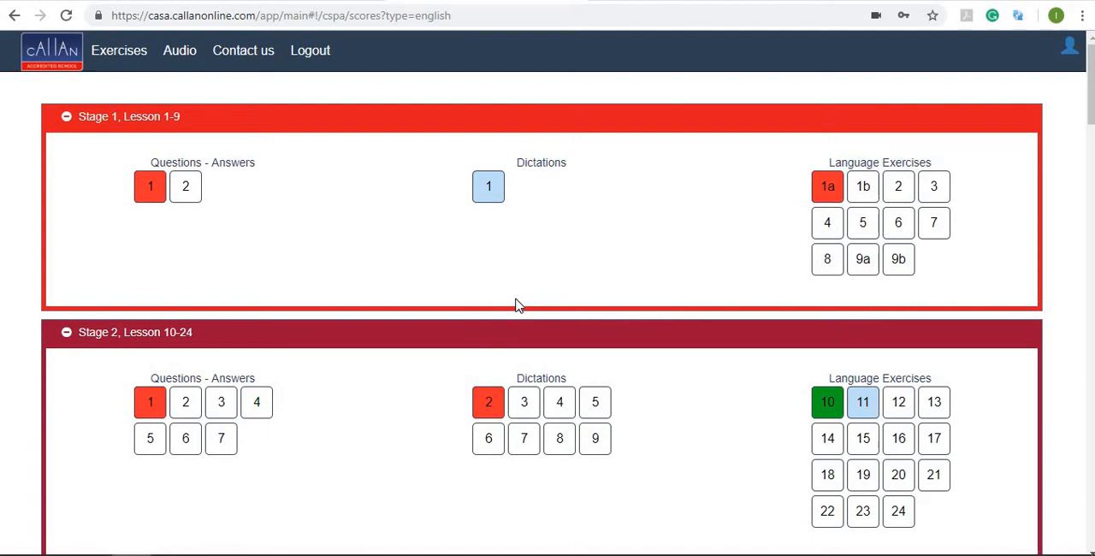
Step: Type 'You aren't Mrs Braun; your Mr Grin' into Stage 2 Dictation 2 and submit
{"action": "left_click", "coordinate": [489, 402]}
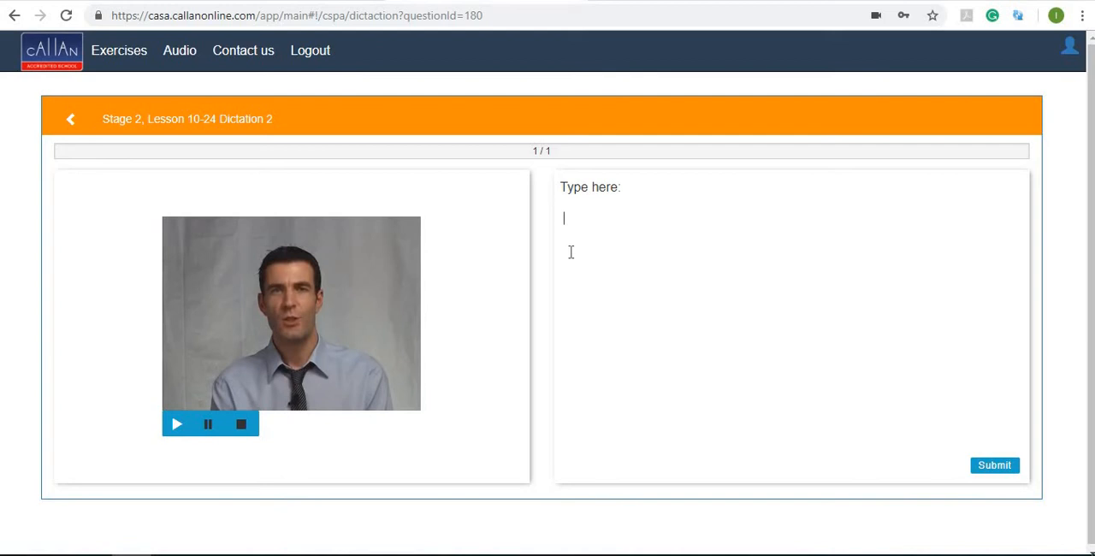
{"action": "type", "text": "You aren't Mrs Braun; your Mr Grin."}
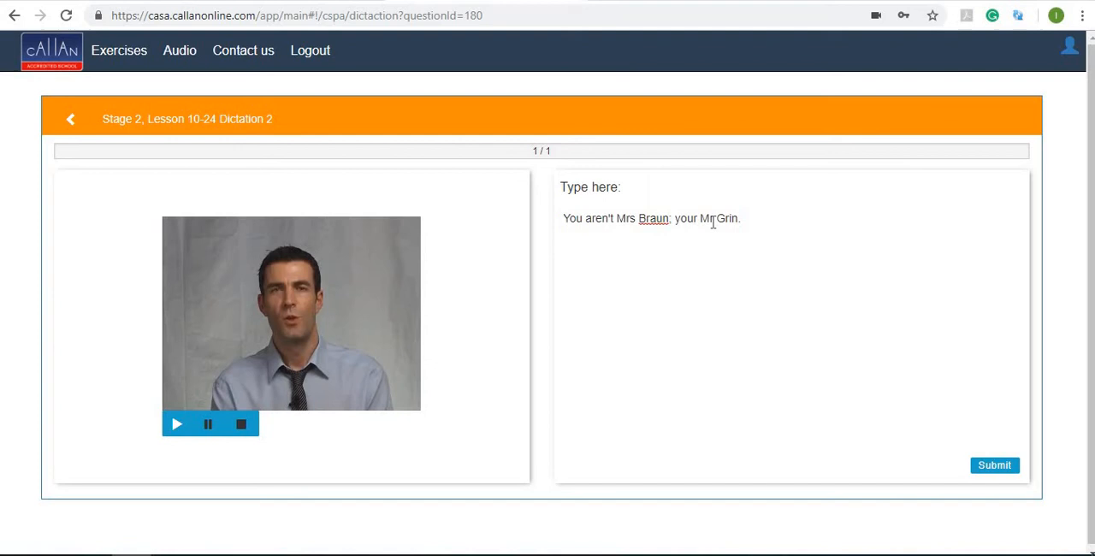
{"action": "left_click", "coordinate": [995, 465]}
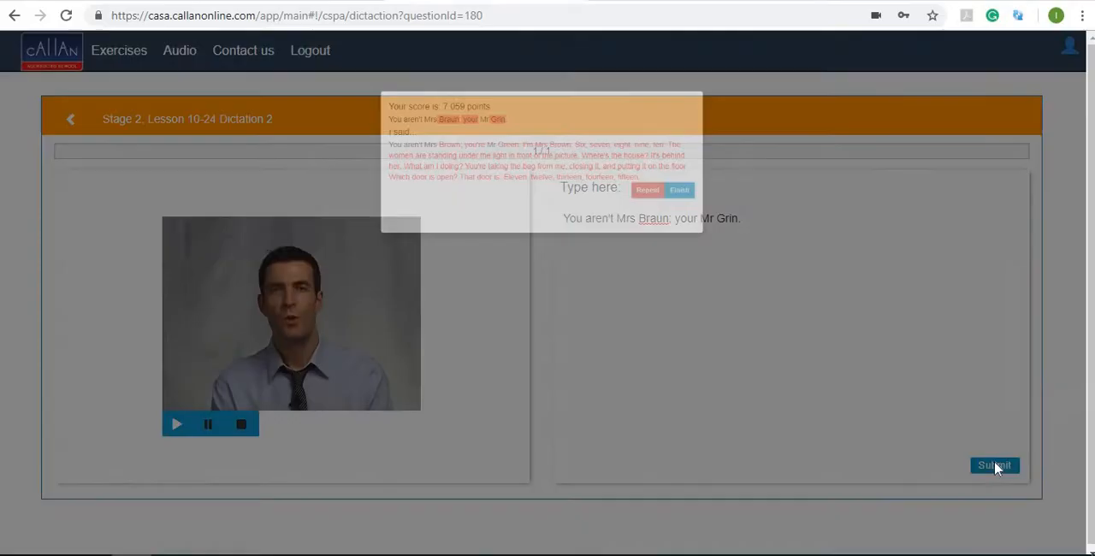
Step: Close the 7.059-point dictation result and return to the Exercises overview
{"action": "left_click", "coordinate": [995, 466]}
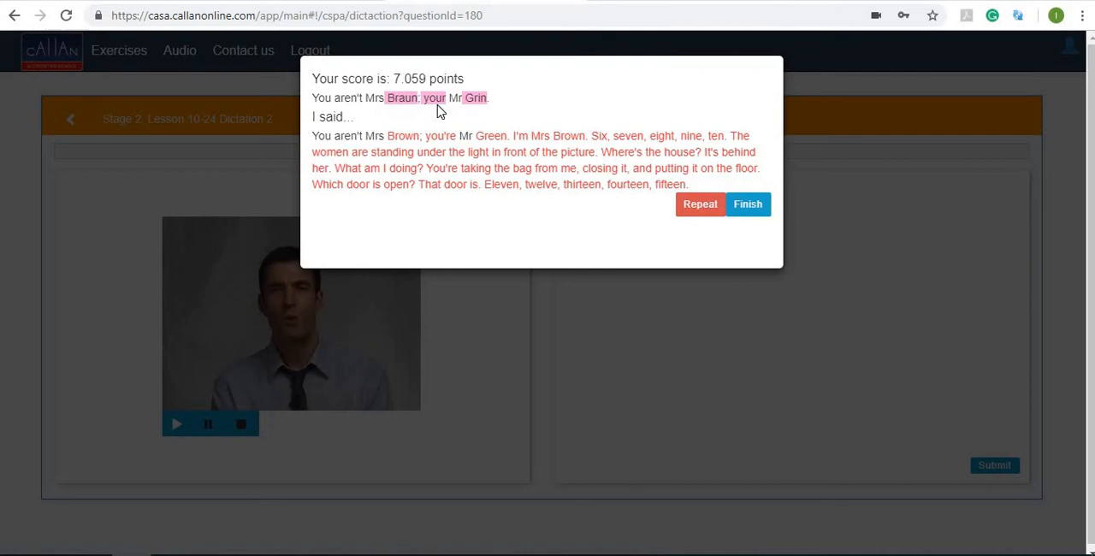
{"action": "mouse_move", "coordinate": [409, 146]}
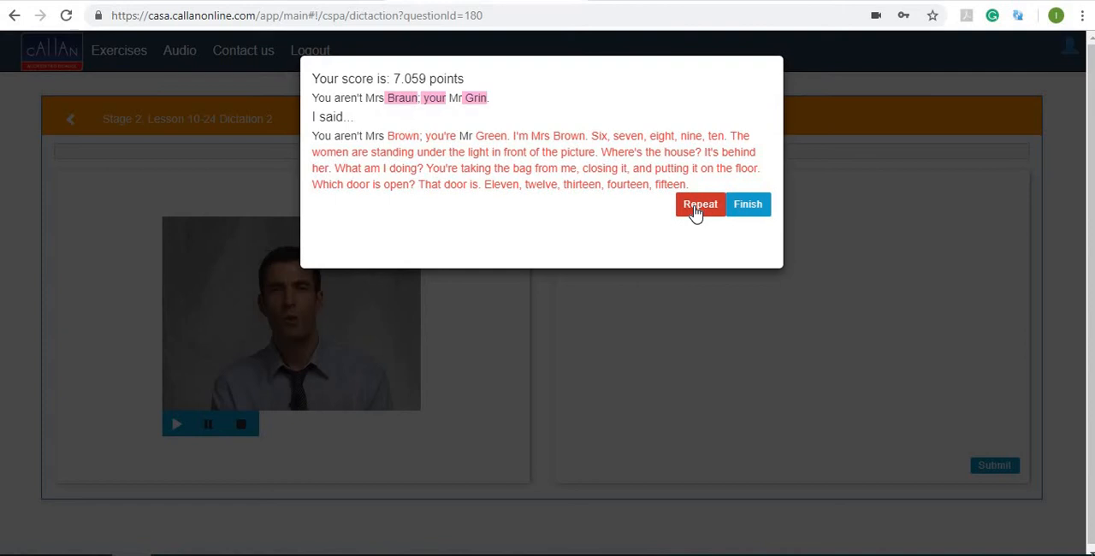
{"action": "left_click", "coordinate": [747, 203]}
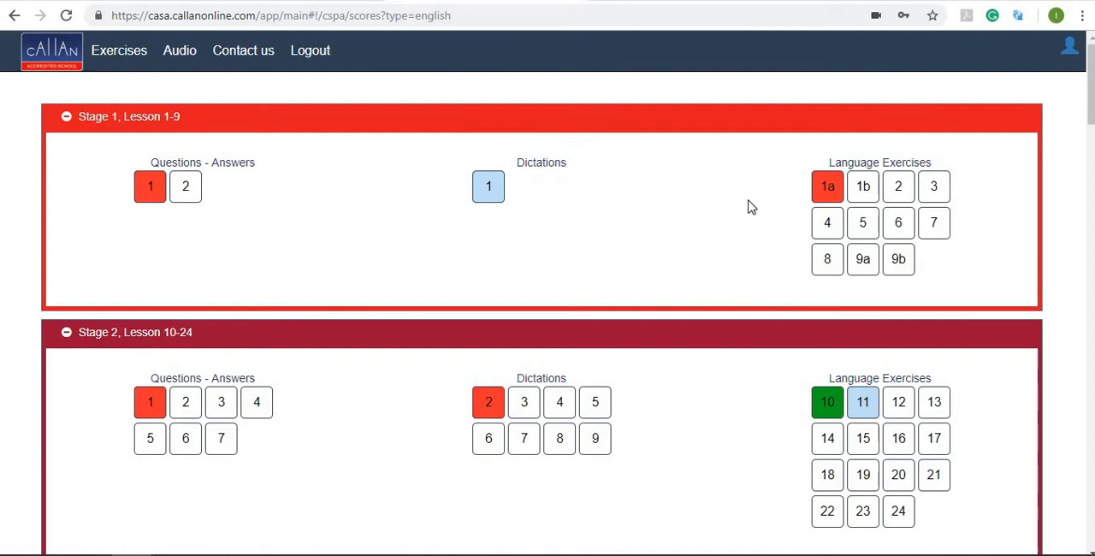
{"action": "mouse_move", "coordinate": [768, 214]}
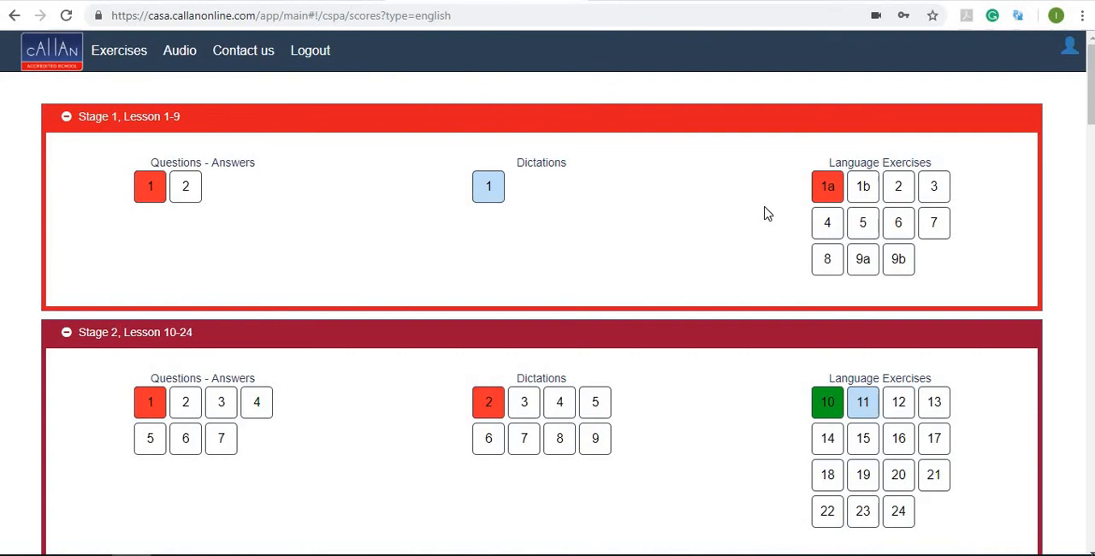
Step: Answer Stage 2 Language Exercise 10, choosing 'don't speak' for the Sakura blank, and submit
{"action": "left_click", "coordinate": [827, 402]}
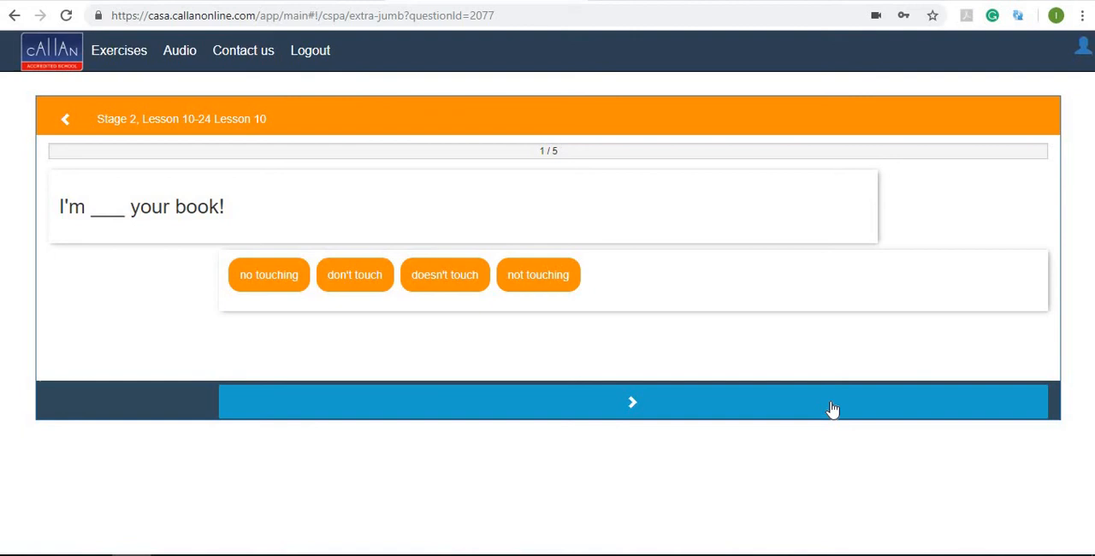
{"action": "left_click", "coordinate": [354, 275]}
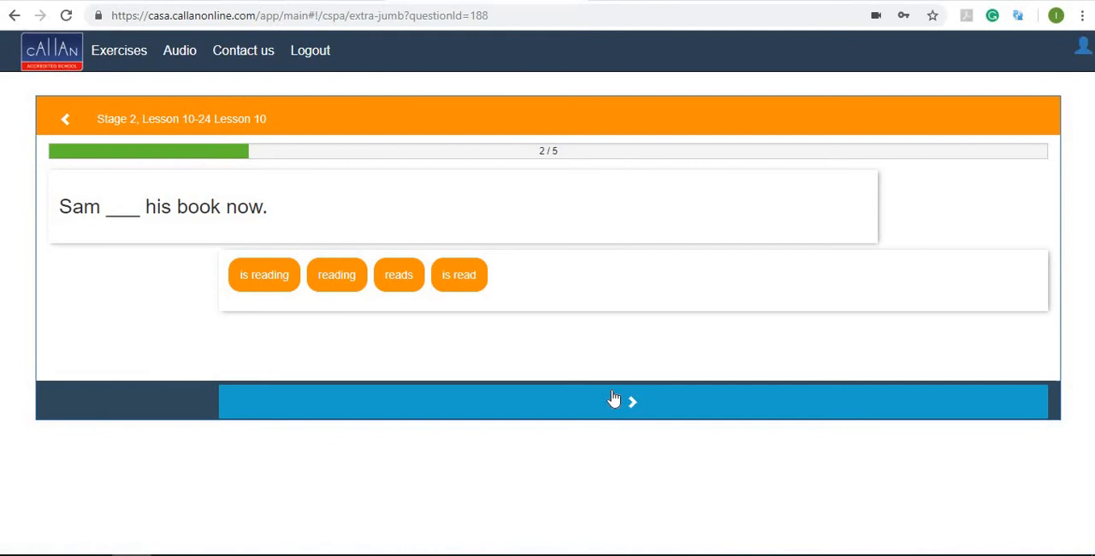
{"action": "left_click", "coordinate": [460, 274]}
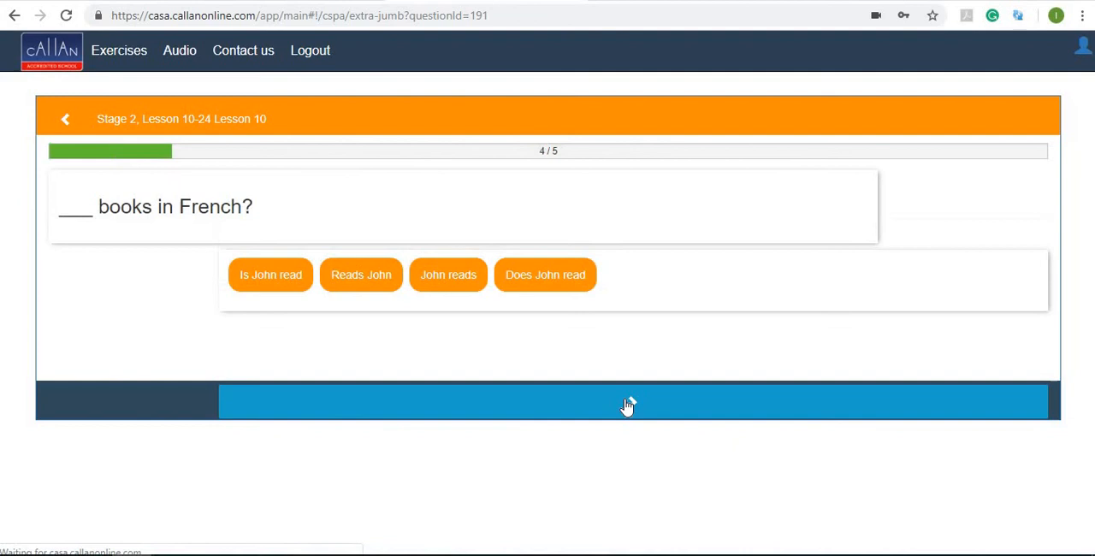
{"action": "left_click", "coordinate": [629, 403]}
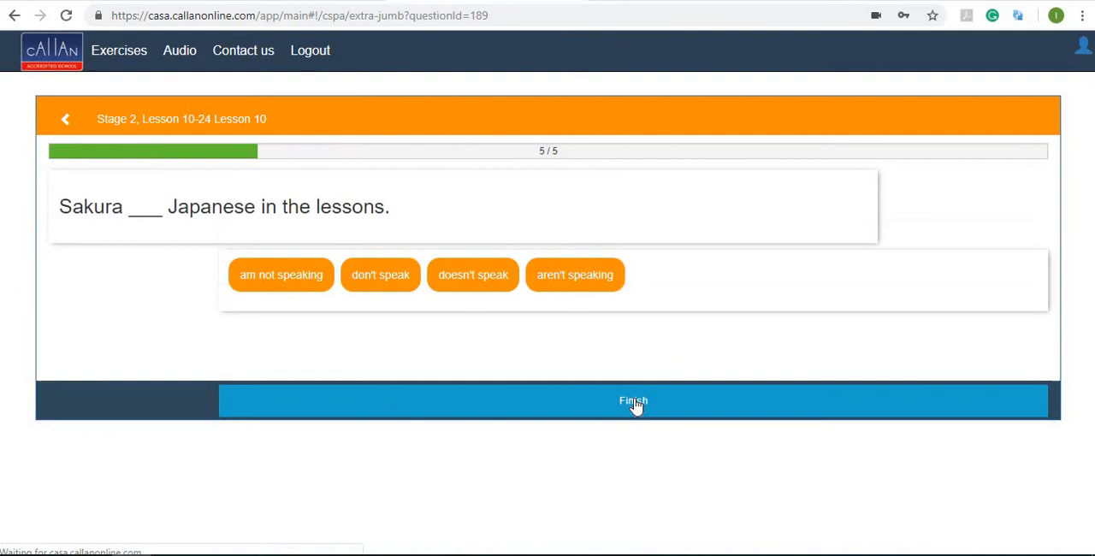
{"action": "left_click", "coordinate": [380, 275]}
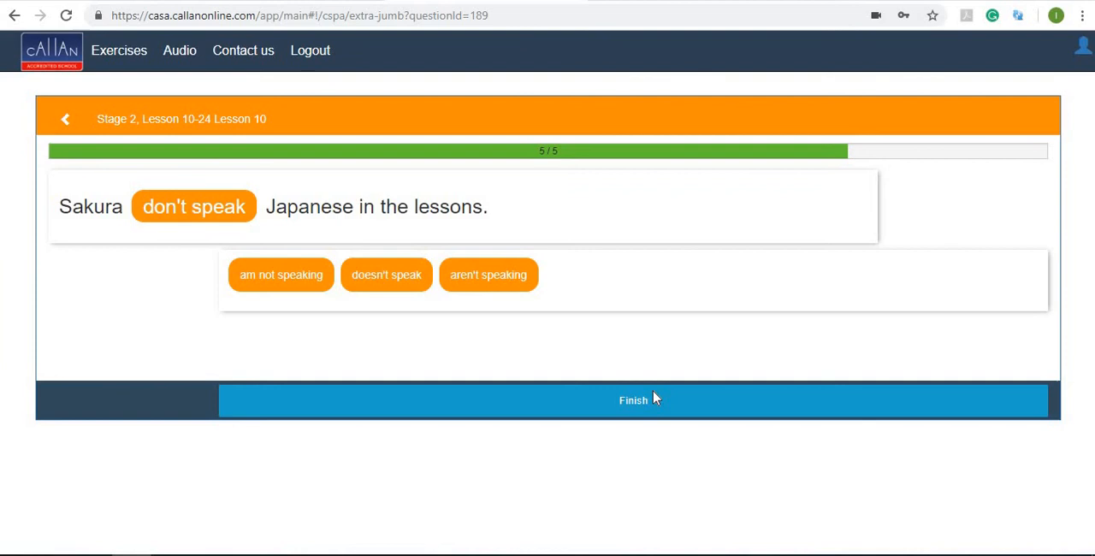
{"action": "left_click", "coordinate": [633, 400]}
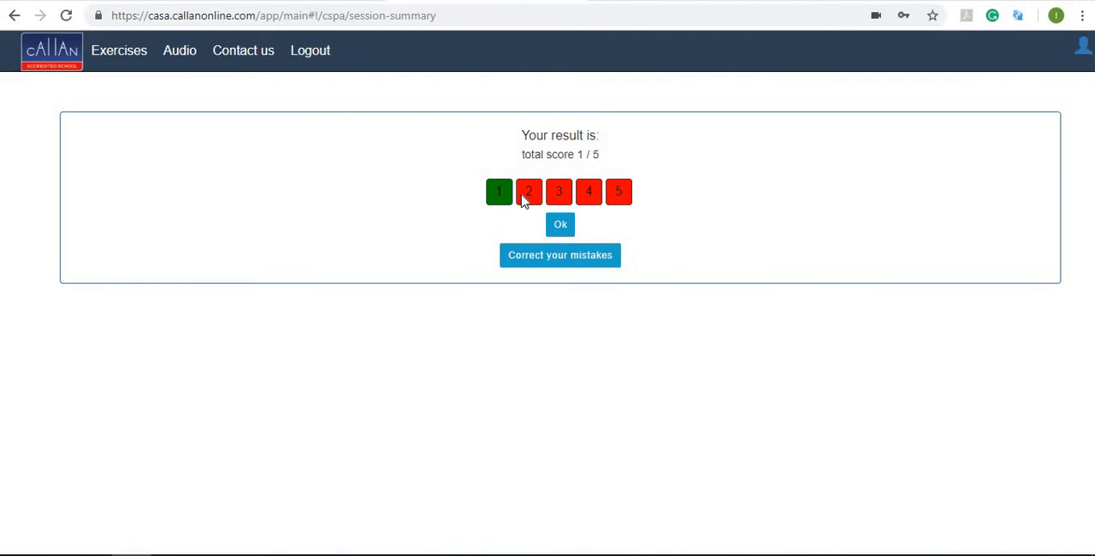
{"action": "mouse_move", "coordinate": [561, 255]}
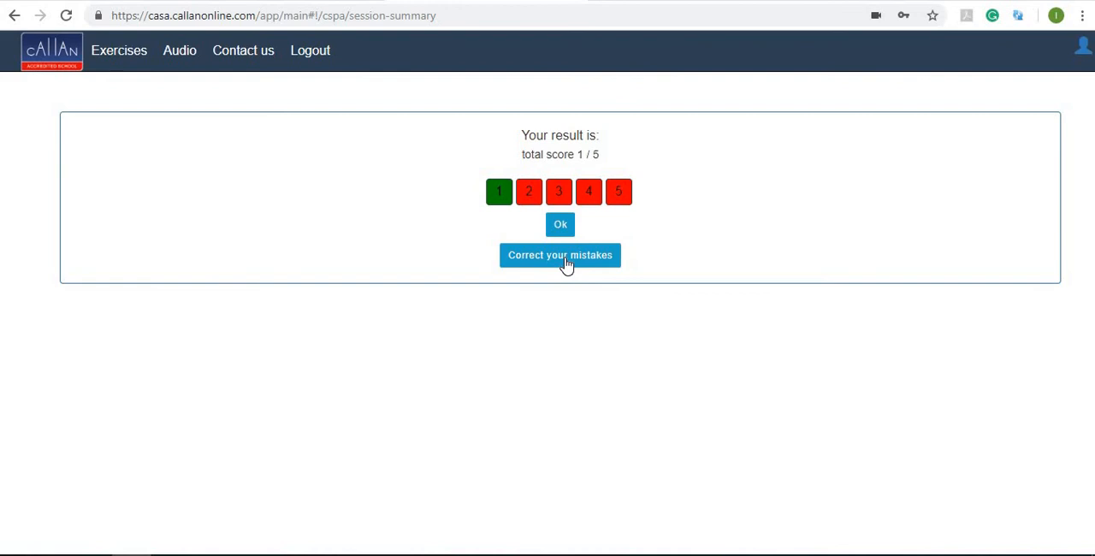
Step: Fix the wrong Lesson 10 answers via 'Correct your mistakes' and resubmit
{"action": "left_click", "coordinate": [559, 255]}
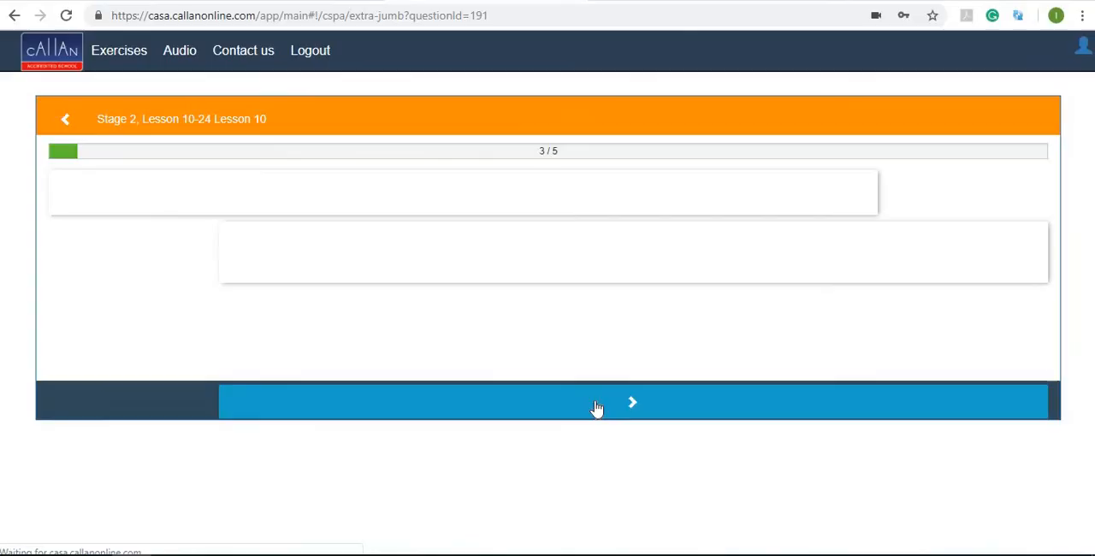
{"action": "left_click", "coordinate": [632, 402]}
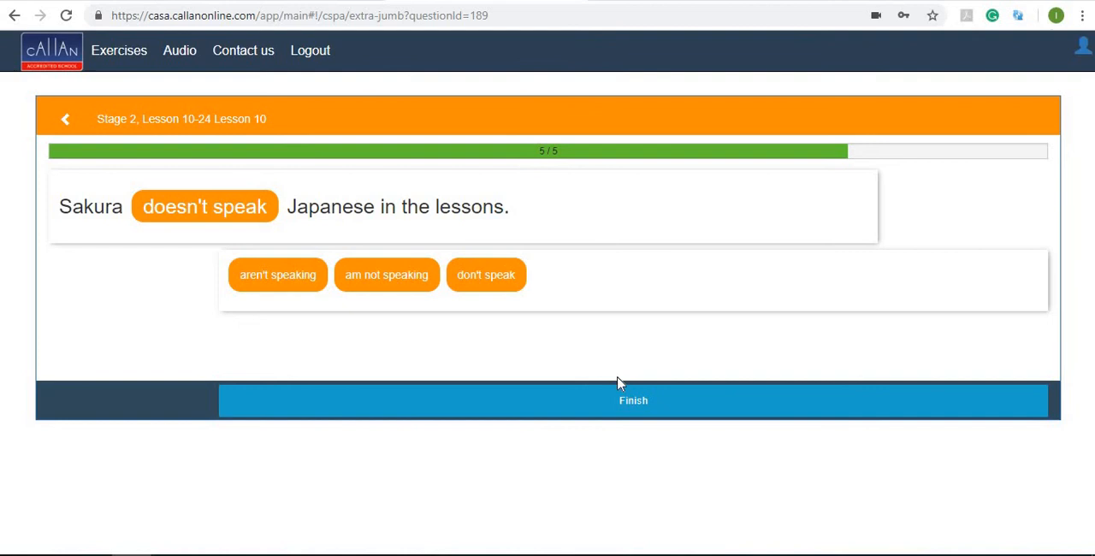
{"action": "left_click", "coordinate": [633, 401]}
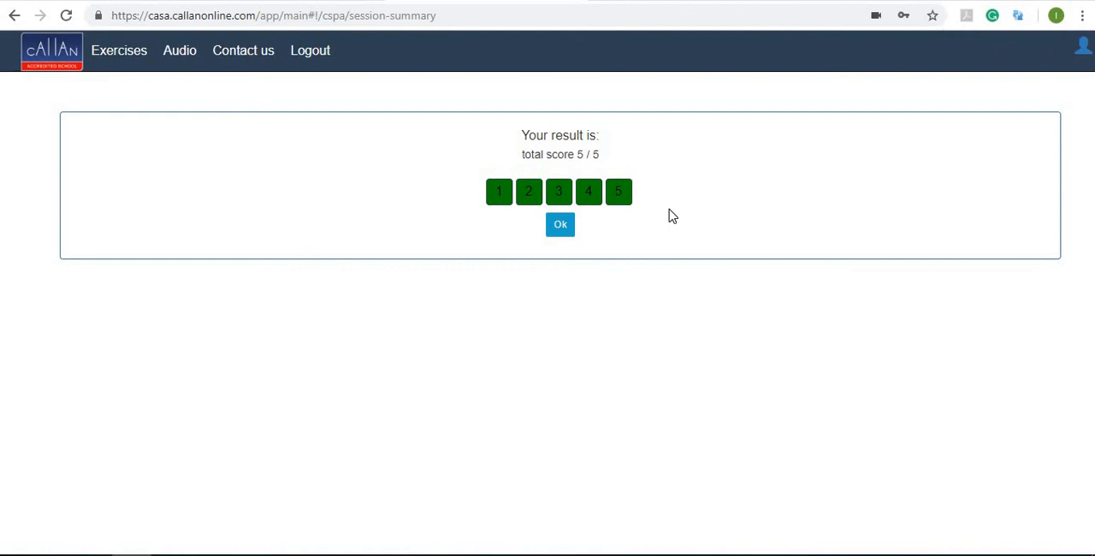
Step: Accept the 5/5 result and go to the Audio page
{"action": "left_click", "coordinate": [559, 223]}
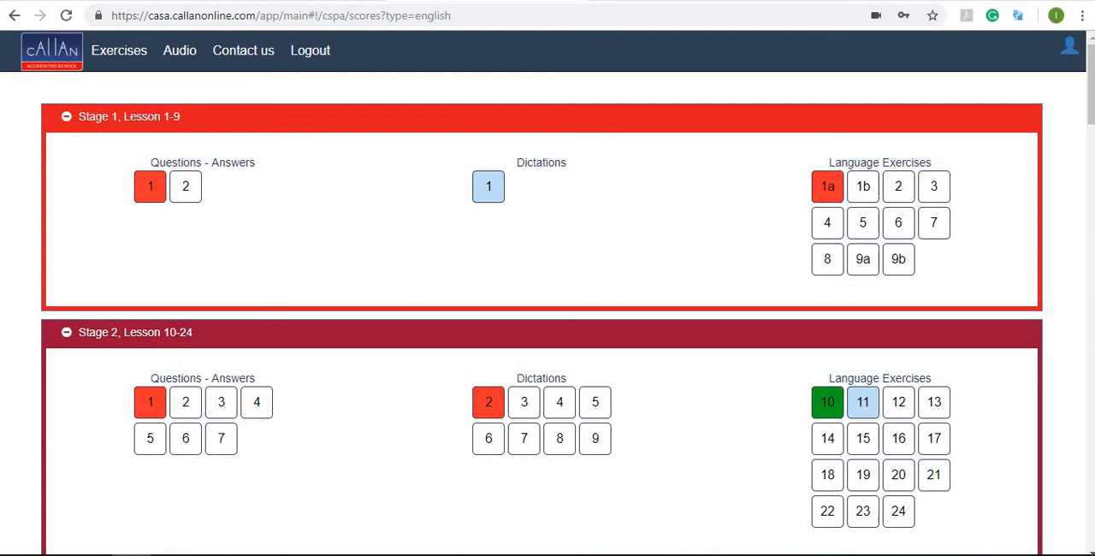
{"action": "mouse_move", "coordinate": [244, 49]}
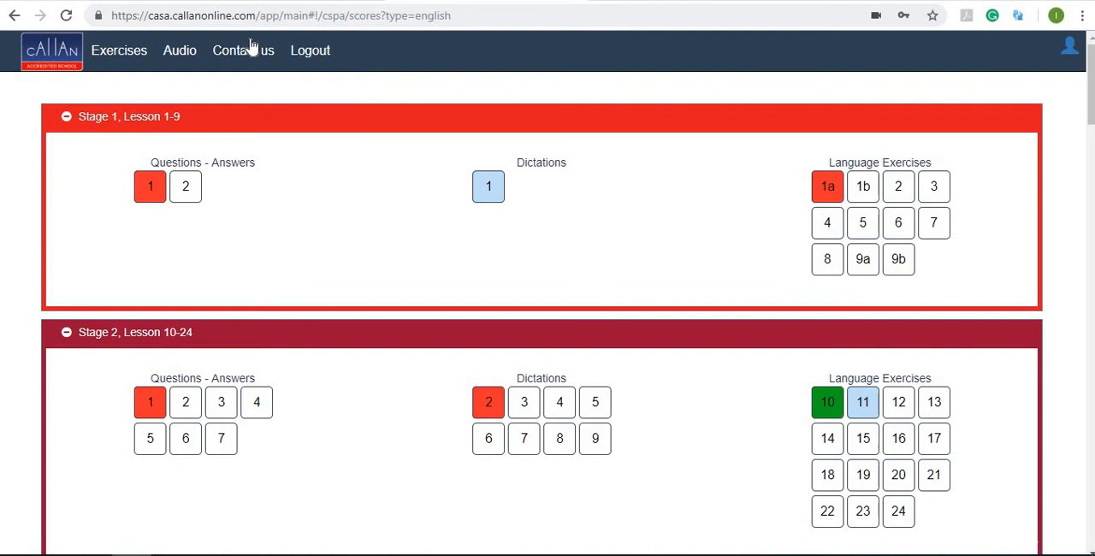
{"action": "left_click", "coordinate": [178, 50]}
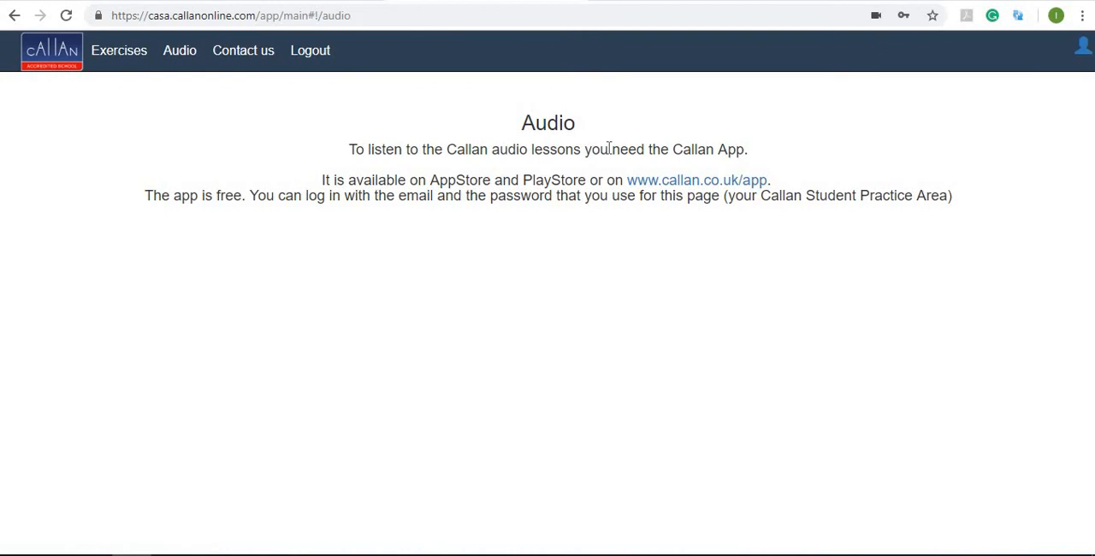
{"action": "left_click", "coordinate": [697, 180]}
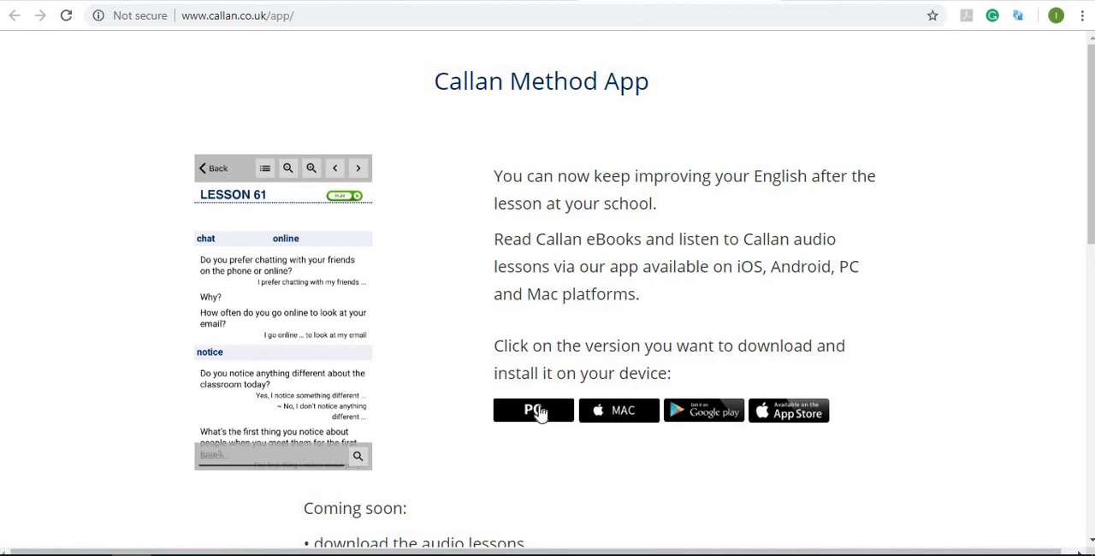
{"action": "left_click", "coordinate": [534, 410]}
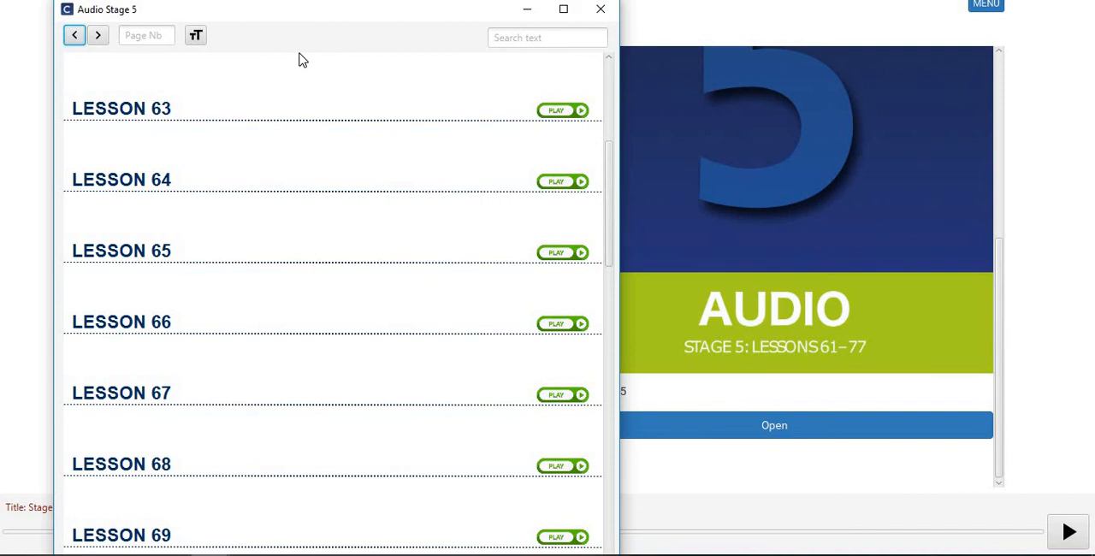
{"action": "mouse_move", "coordinate": [523, 158]}
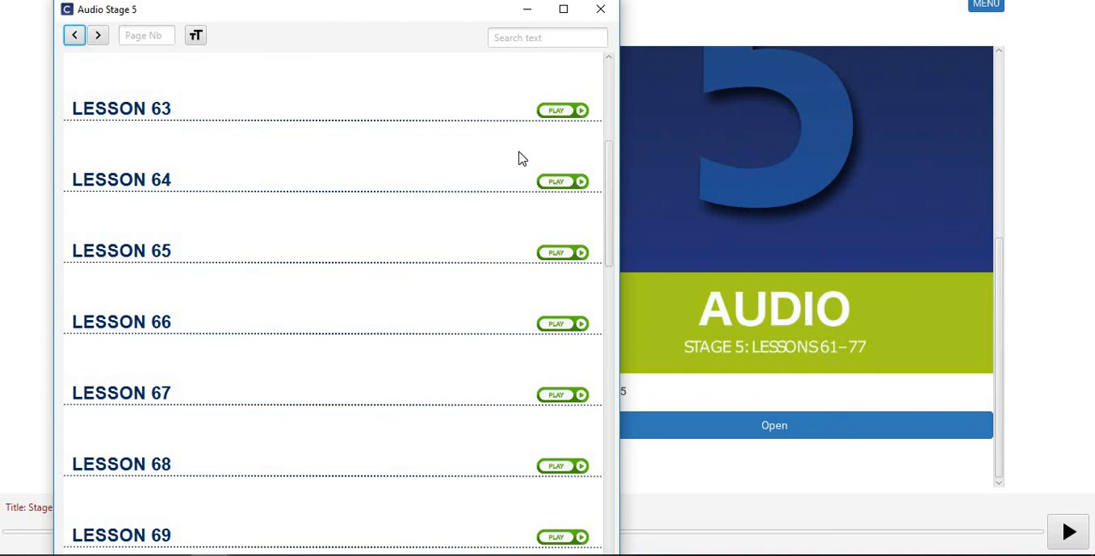
Step: Play the Lesson 63 audio in Audio Stage 5, then pause it
{"action": "left_click", "coordinate": [562, 110]}
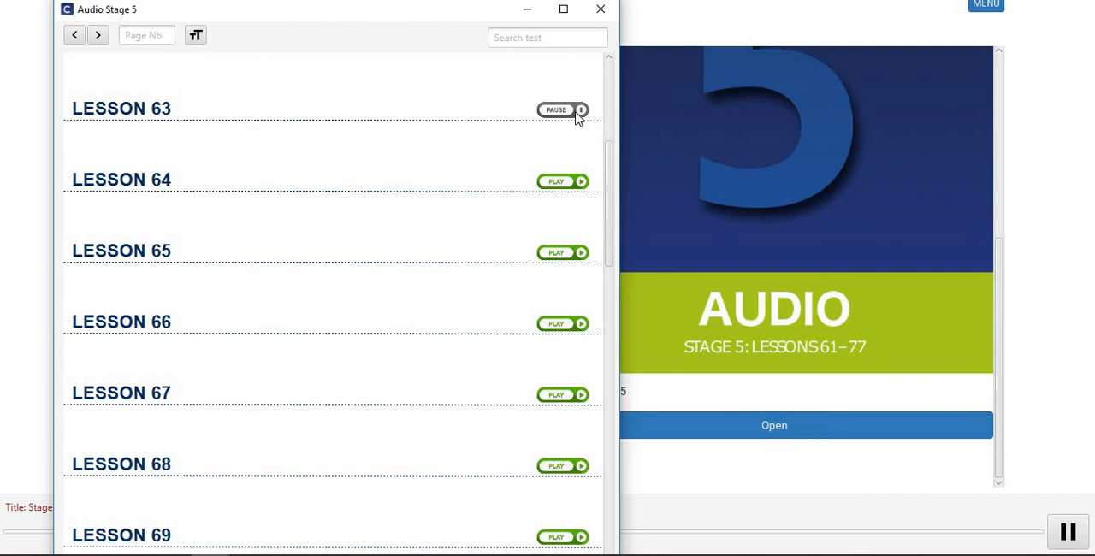
{"action": "left_click", "coordinate": [556, 110]}
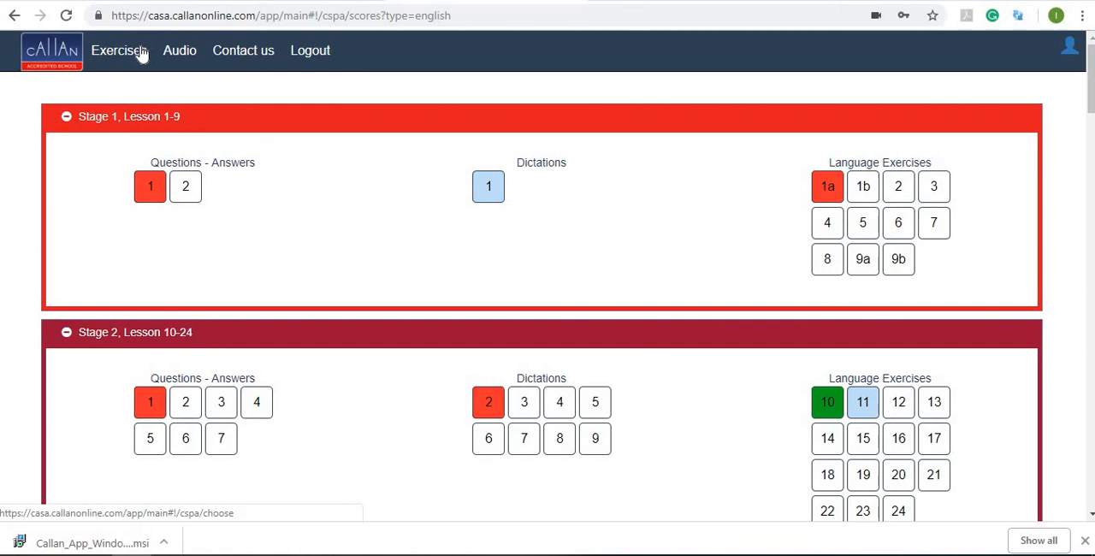
Step: Log out from the top navigation bar, returning to the welcome login page
{"action": "left_click", "coordinate": [310, 50]}
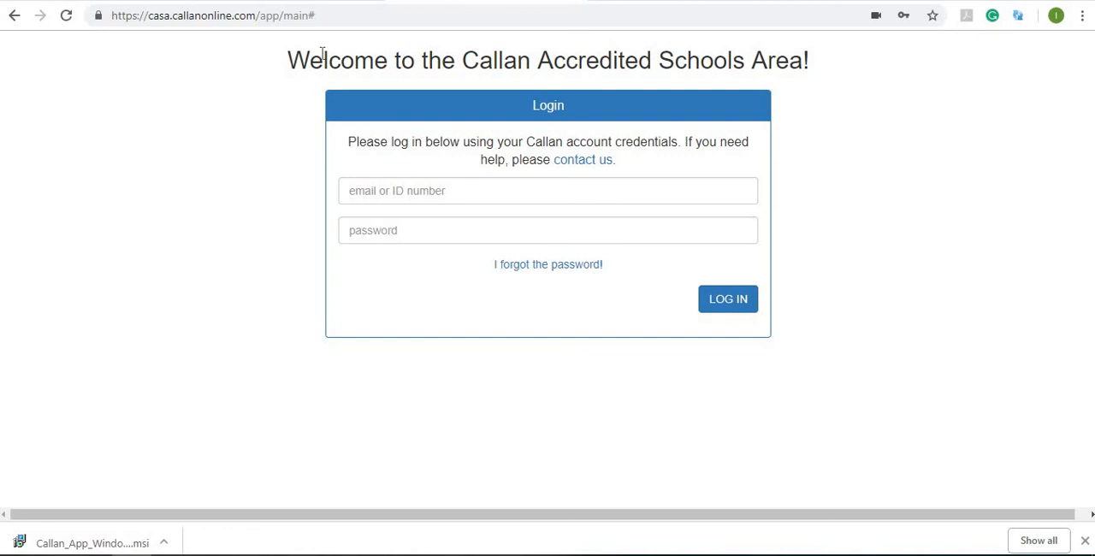